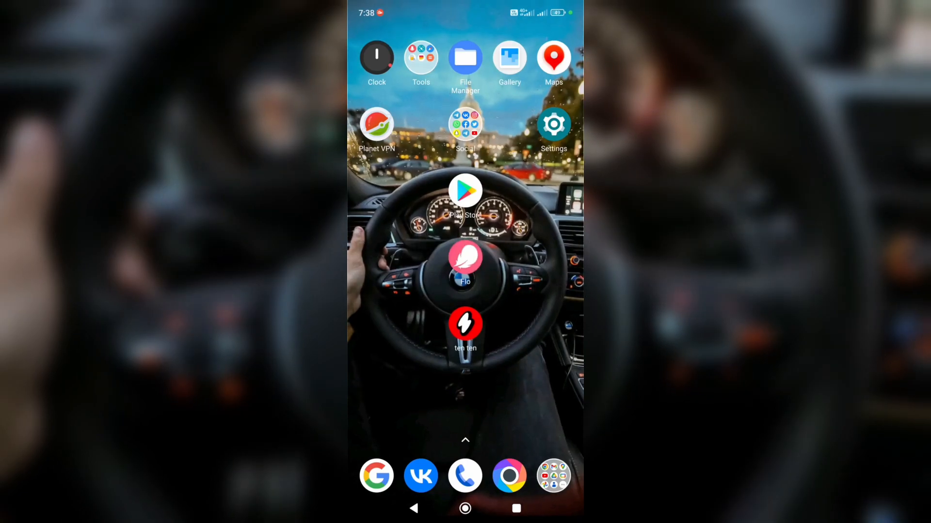
# - Launch the Flo app from the home screen to its Today page for June 12
pyautogui.click(465, 256)
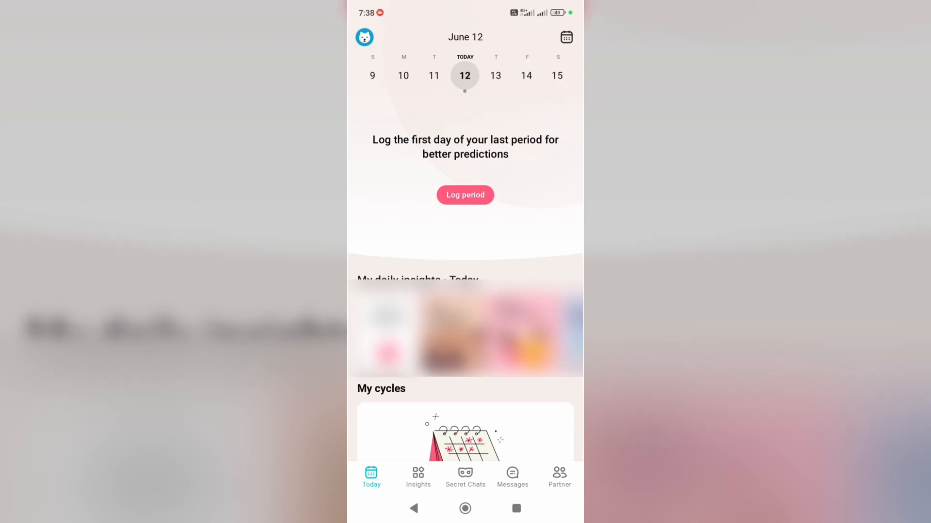
# - Log June 5 through June 9 as period days and save so Today starts analyzing
pyautogui.click(465, 195)
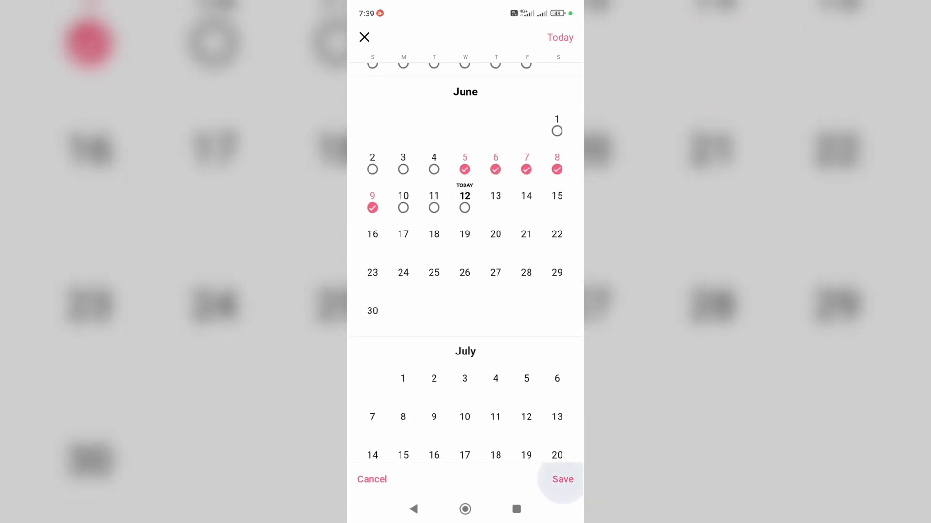
pyautogui.click(562, 479)
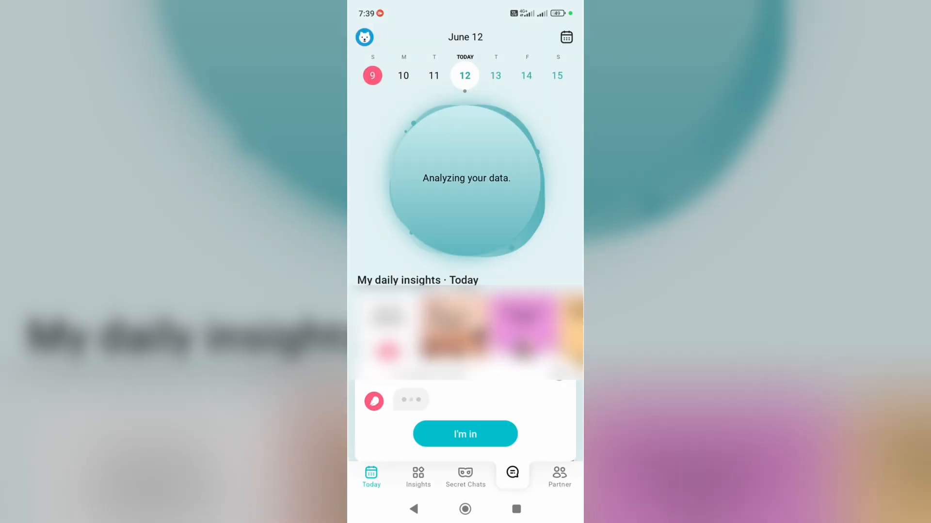